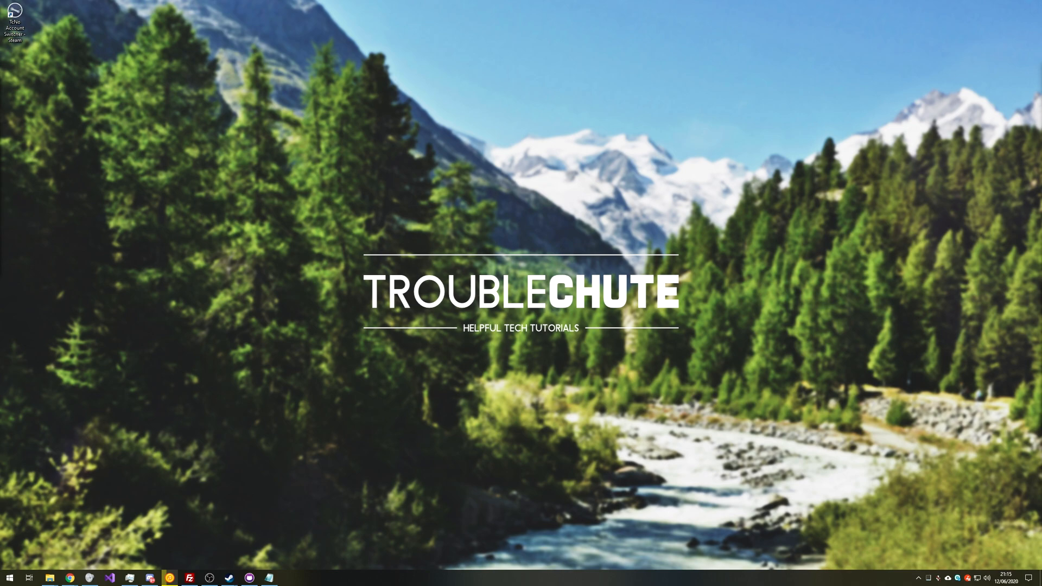
# Step: Bring up Chrome with Discord's general channel and maximize the window
pyautogui.click(69, 577)
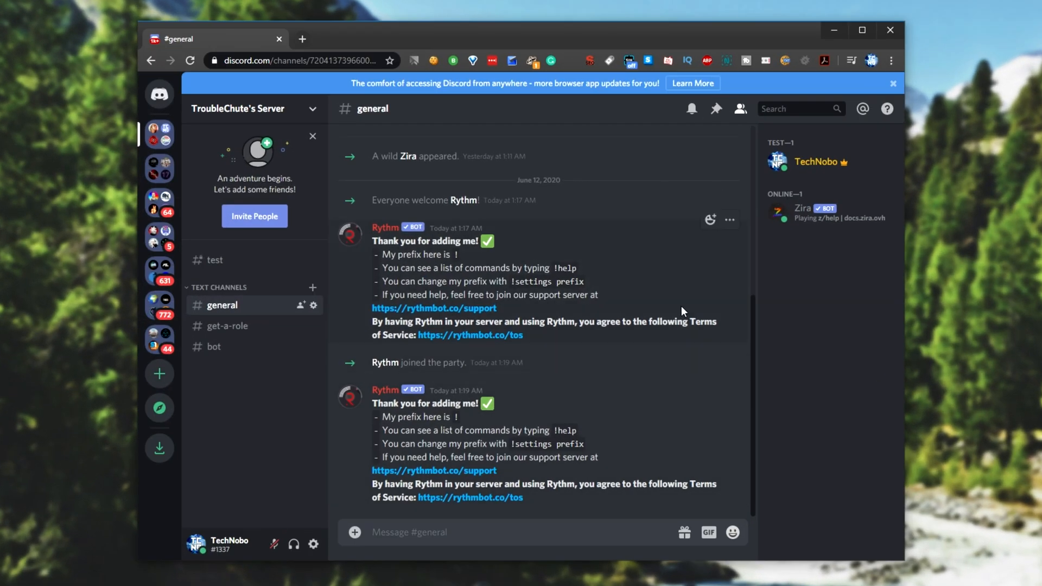
pyautogui.moveTo(406, 88)
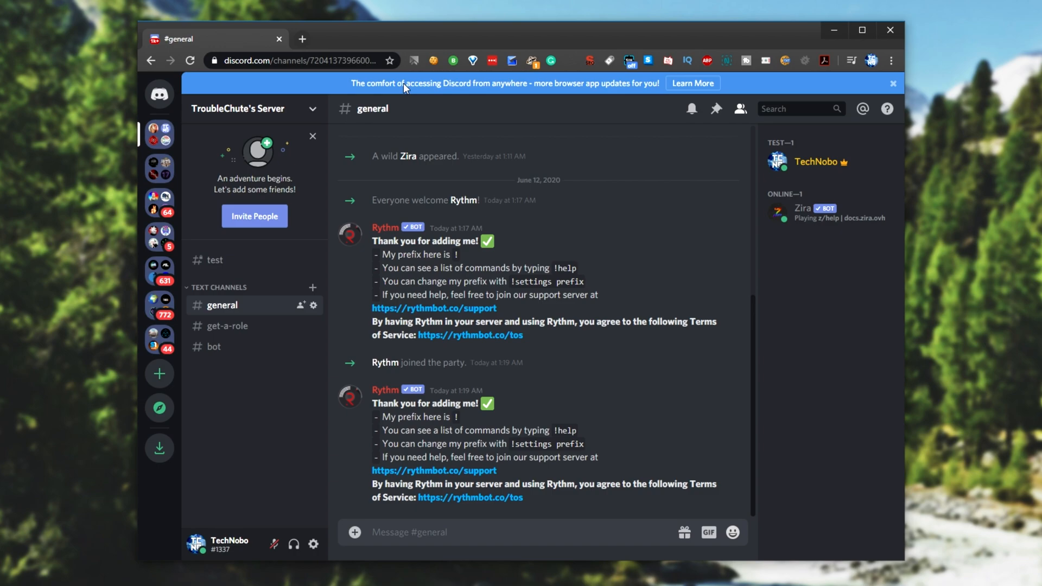
pyautogui.click(892, 83)
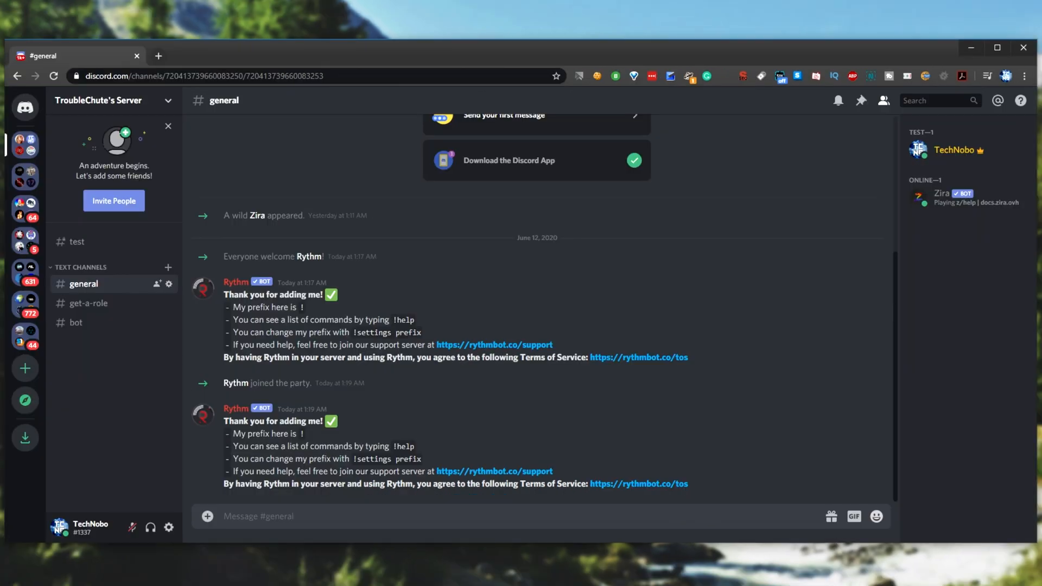
pyautogui.moveTo(935, 544)
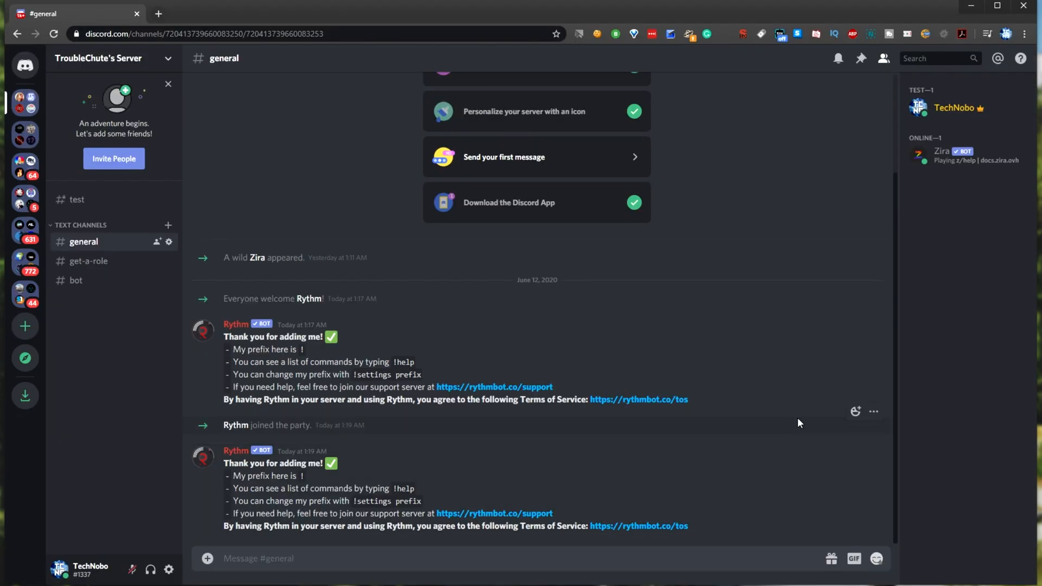
# Step: Open Chrome DevTools beside the Discord general channel with F12
pyautogui.press('F12')
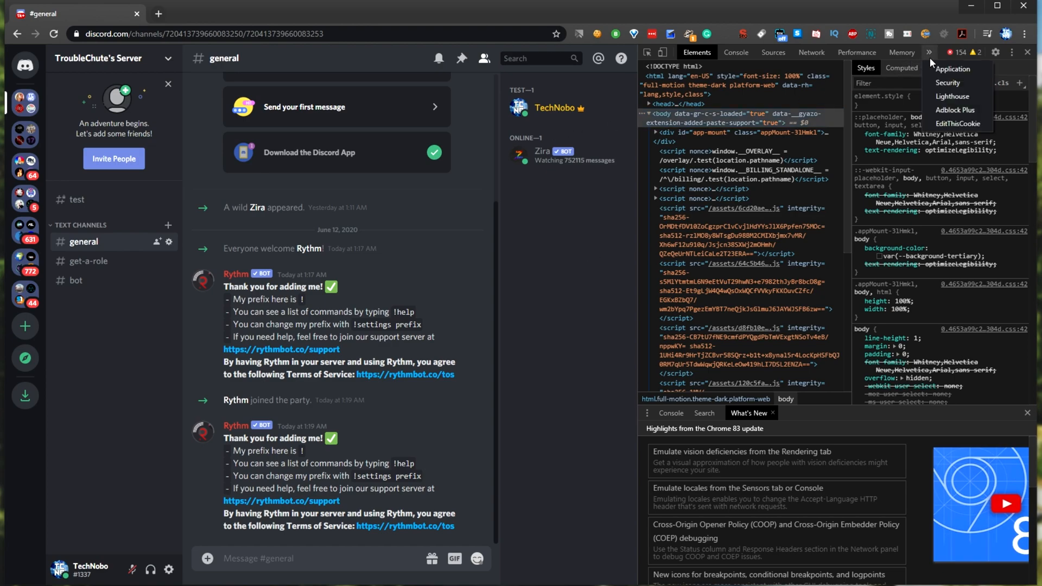
# Step: Filter discord.com's Local Storage keys for 'token' in the Application panel
pyautogui.click(952, 68)
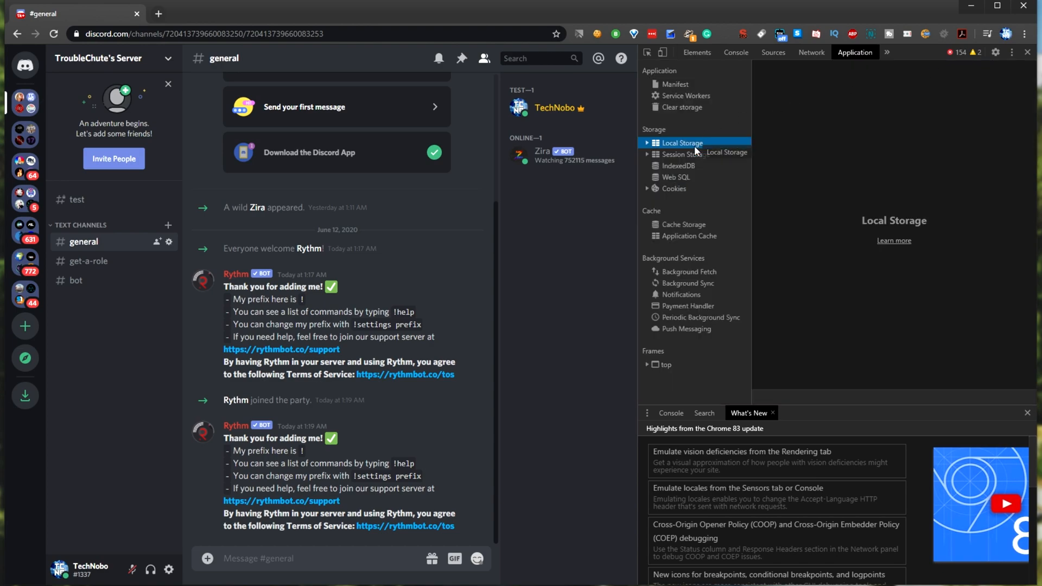
pyautogui.moveTo(662, 159)
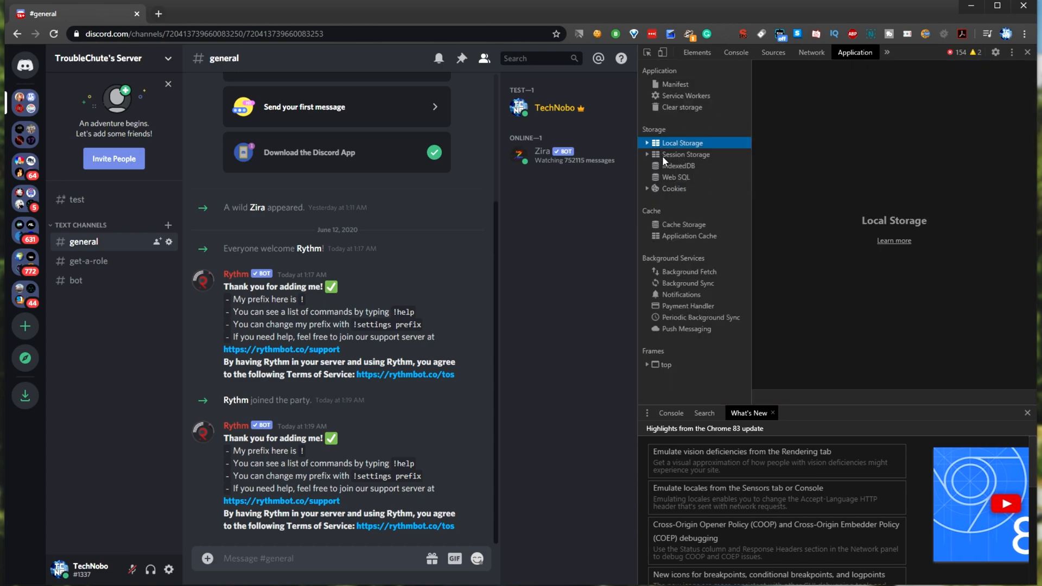
pyautogui.click(646, 143)
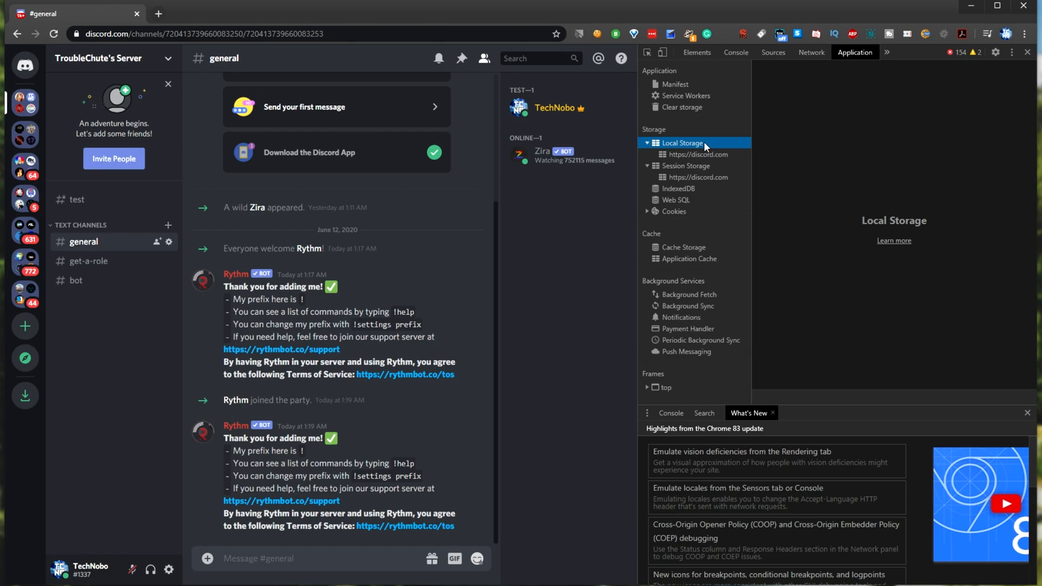
pyautogui.moveTo(698, 155)
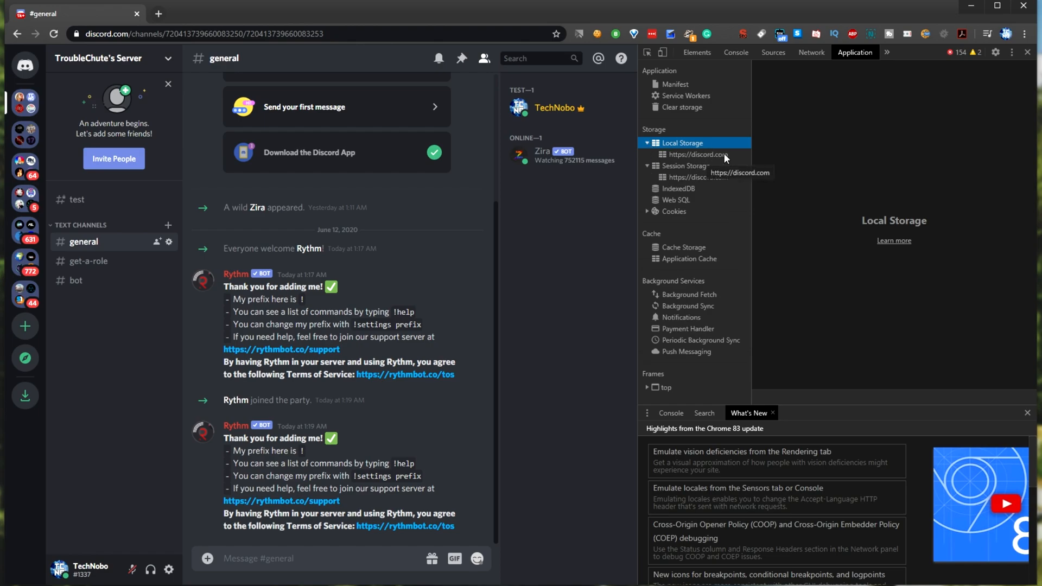
pyautogui.click(693, 155)
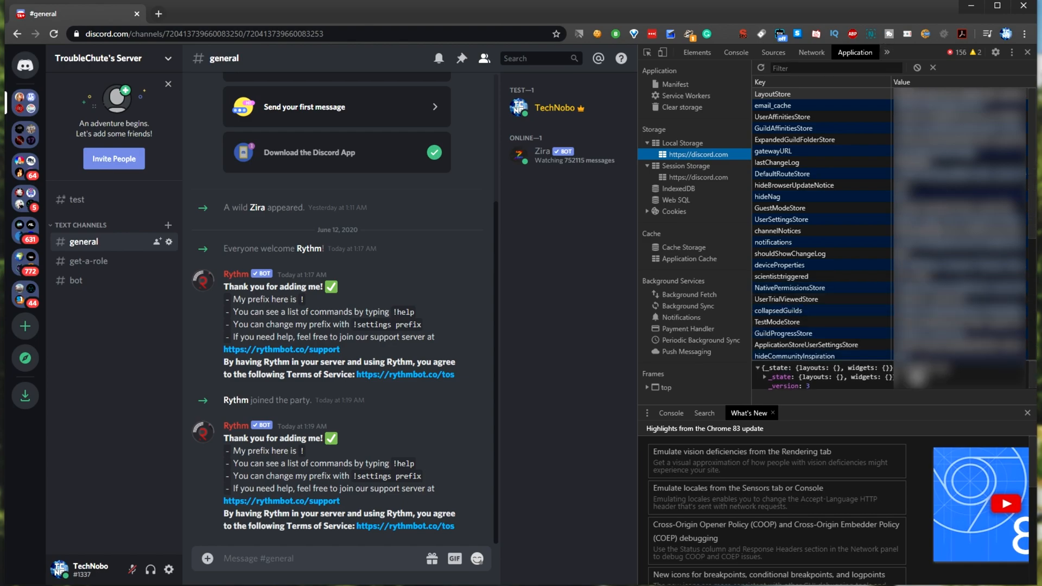
pyautogui.scroll(-3)
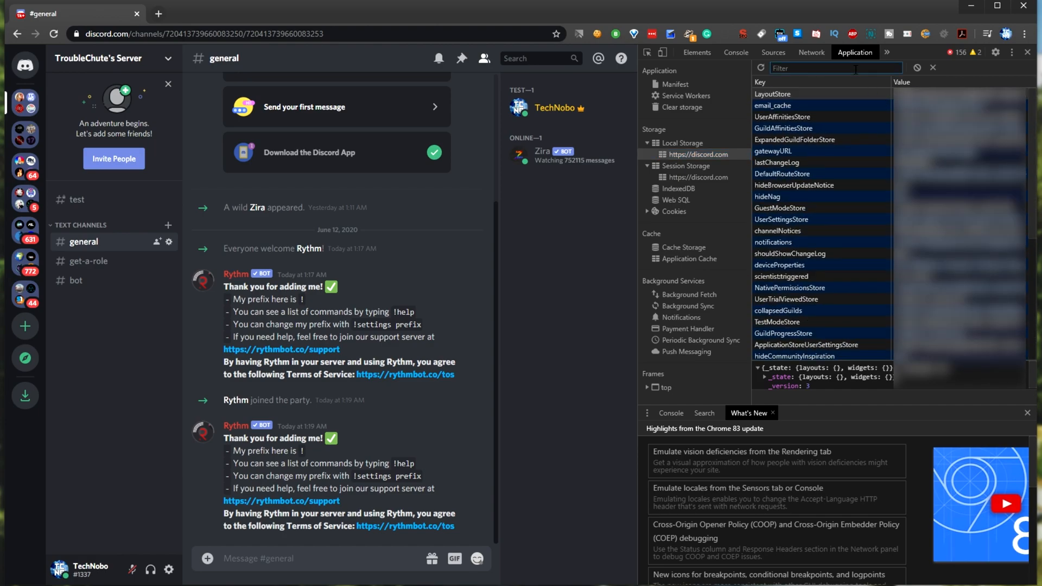
pyautogui.write('token')
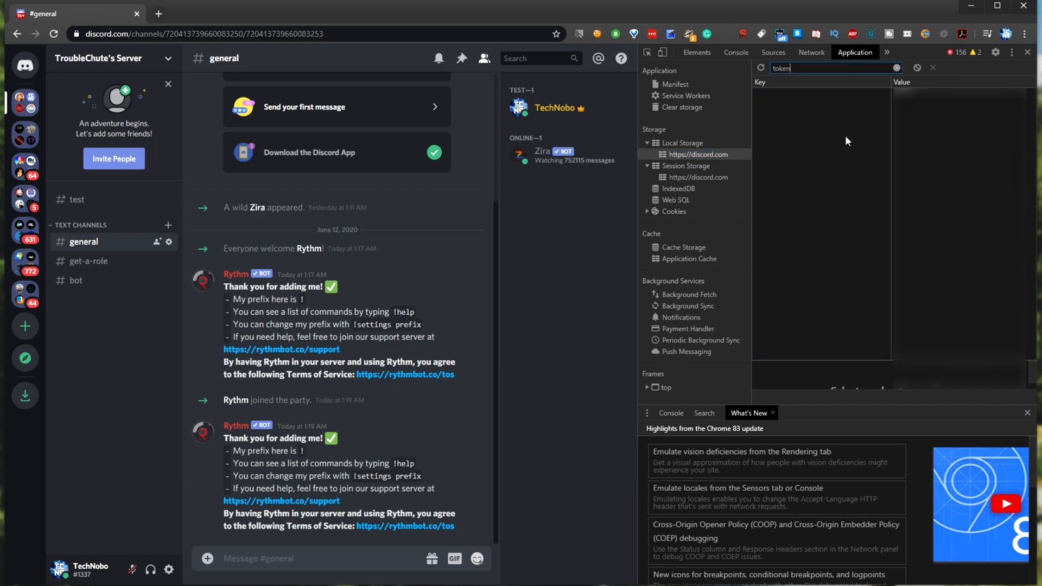
pyautogui.moveTo(813, 199)
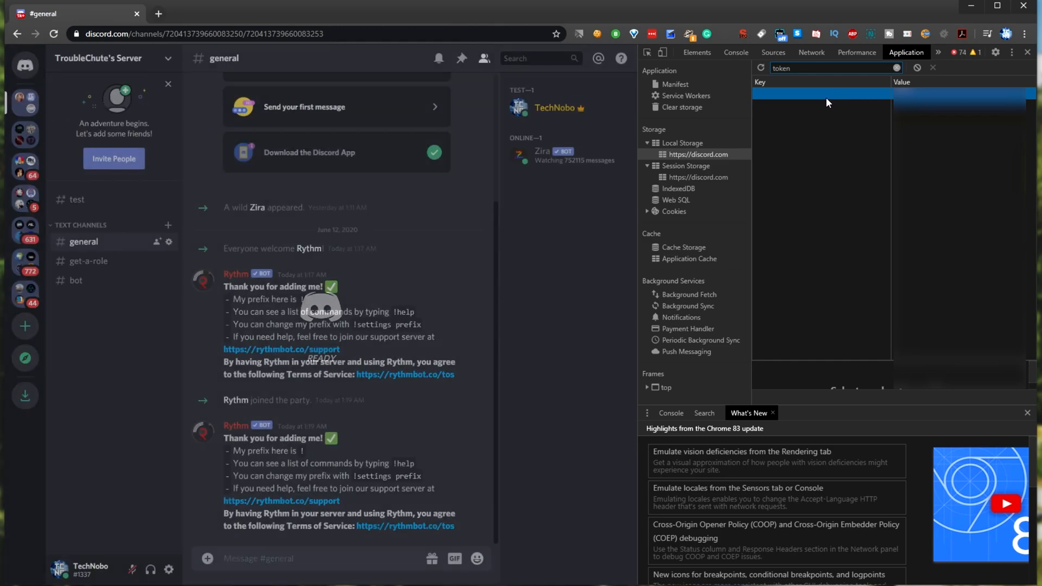
pyautogui.moveTo(690, 177)
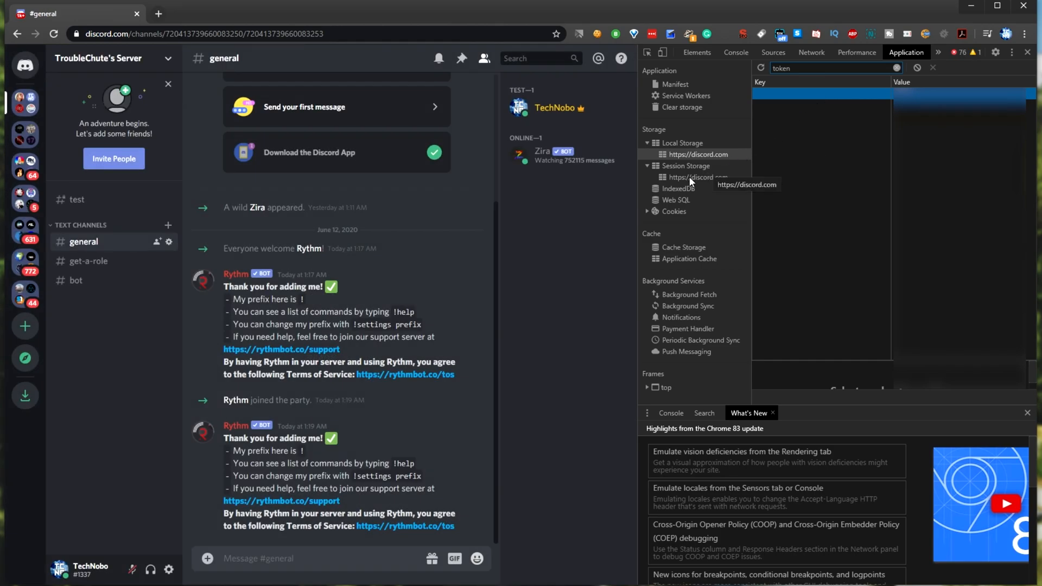
# Step: Check Session Storage, reload the page, and return to discord.com Local Storage
pyautogui.click(698, 177)
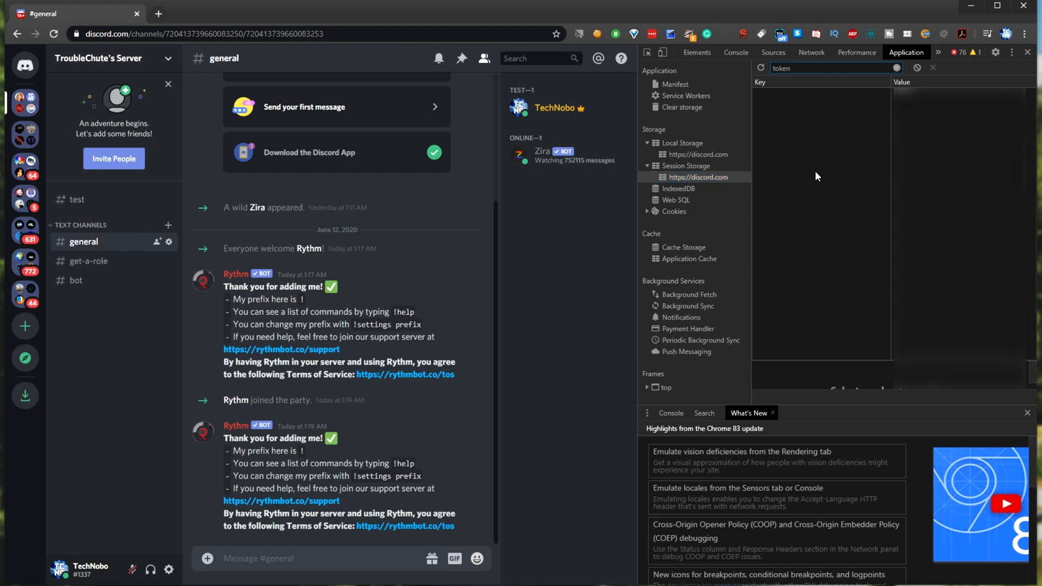
pyautogui.click(53, 34)
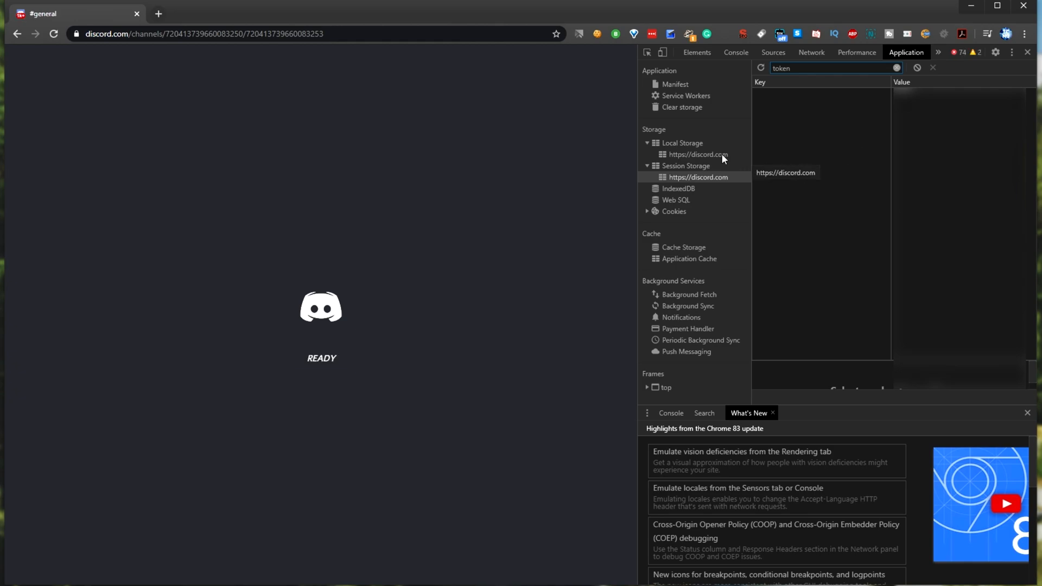
pyautogui.click(697, 154)
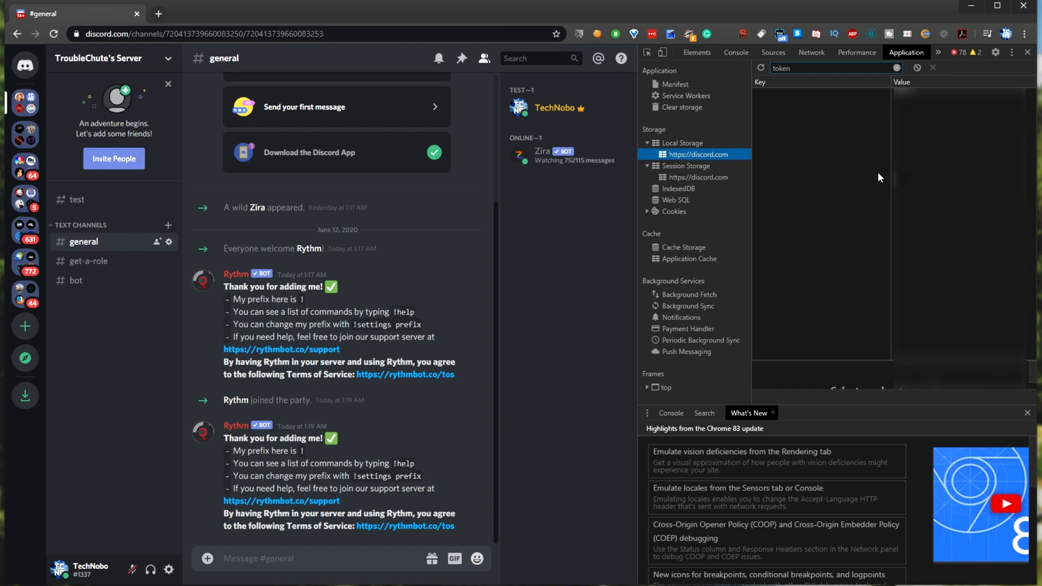
pyautogui.moveTo(884, 177)
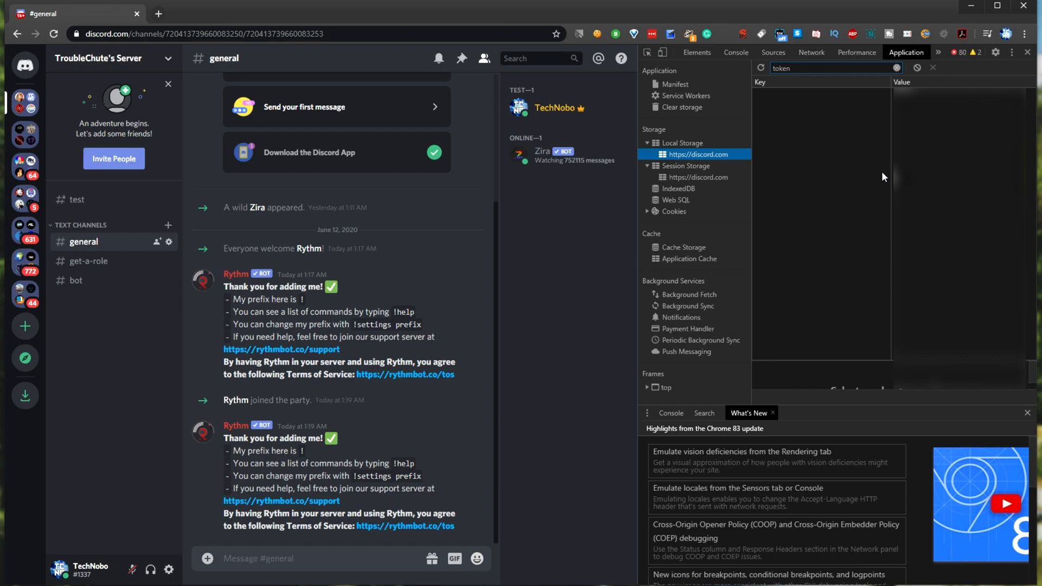
pyautogui.moveTo(811, 52)
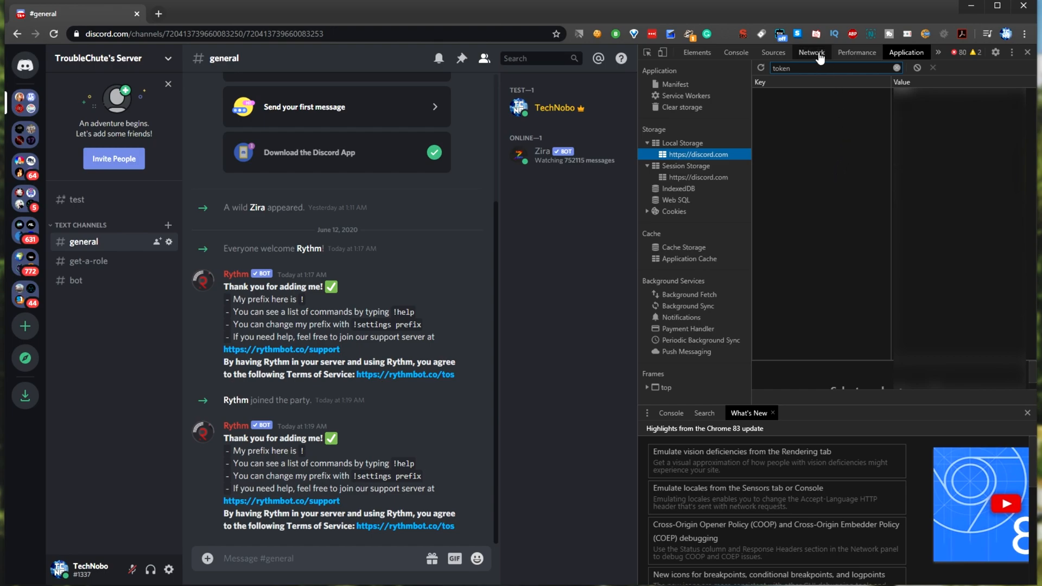
# Step: Filter the Network request list for 'science', leaving two requests
pyautogui.click(810, 52)
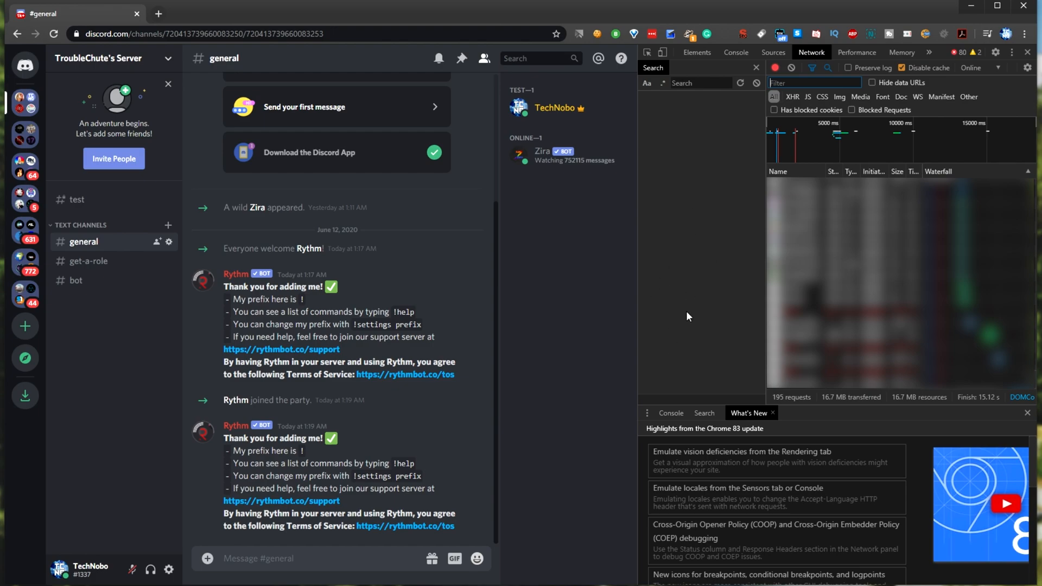
pyautogui.moveTo(728, 215)
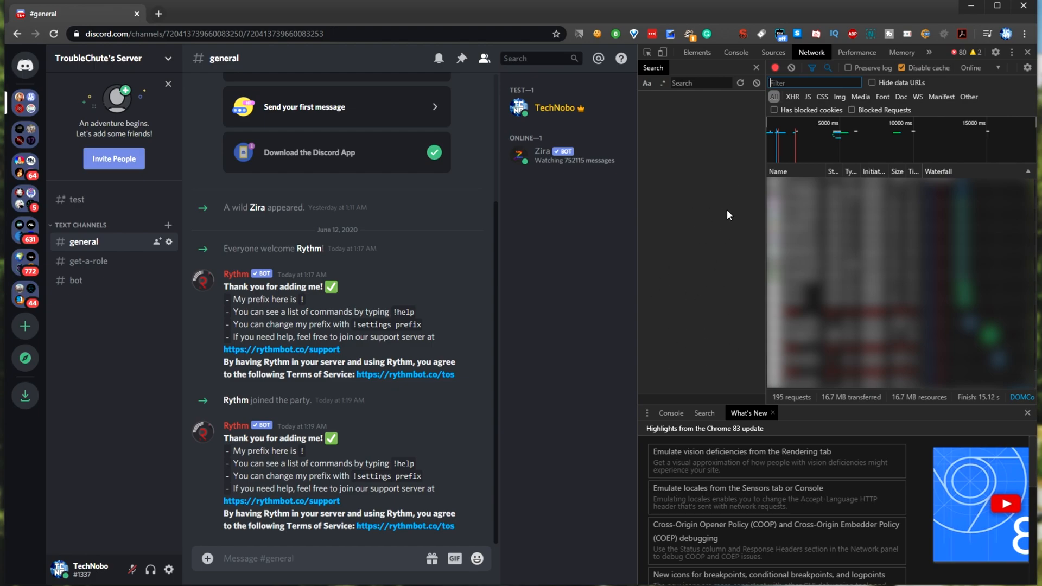
pyautogui.click(813, 82)
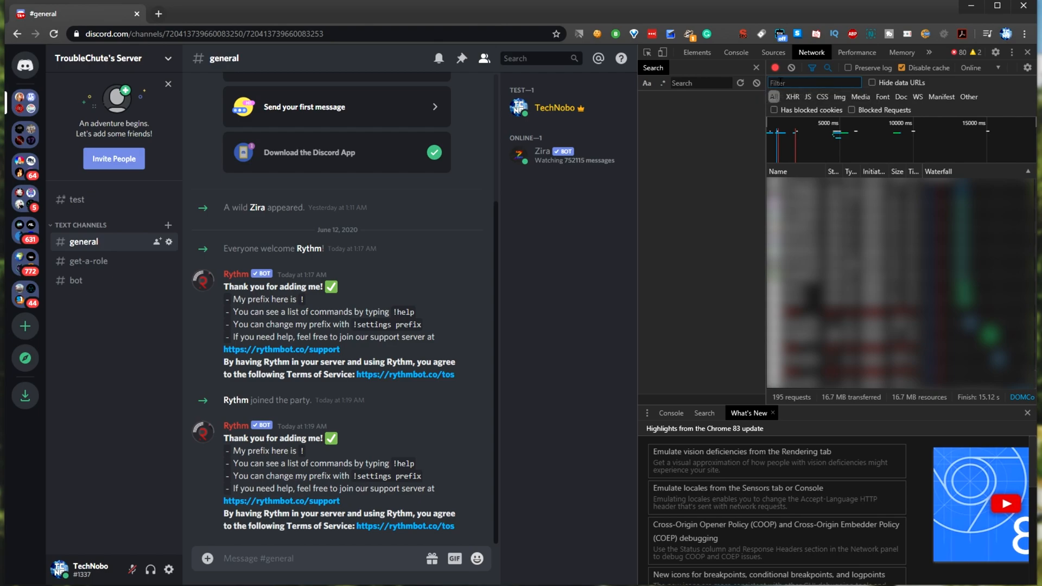
pyautogui.write('scien')
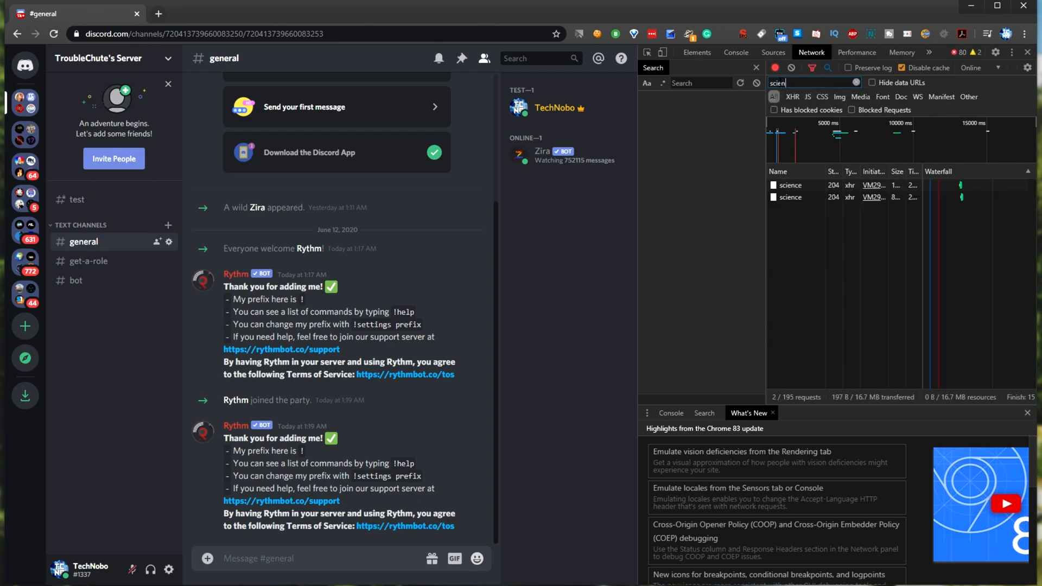
pyautogui.write('ce')
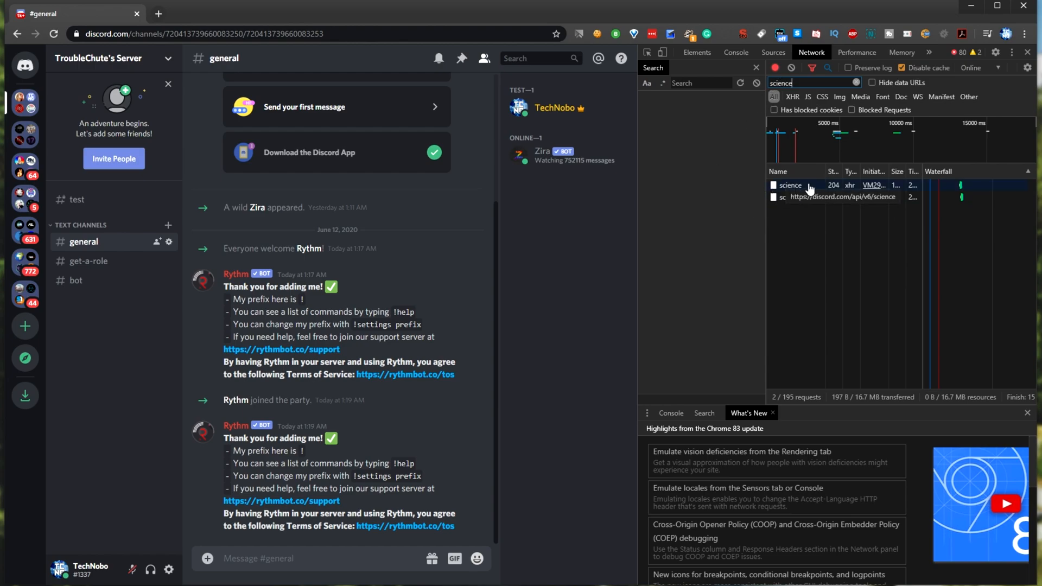
# Step: Open the first 'science' request to view its headers, including authorization
pyautogui.click(790, 184)
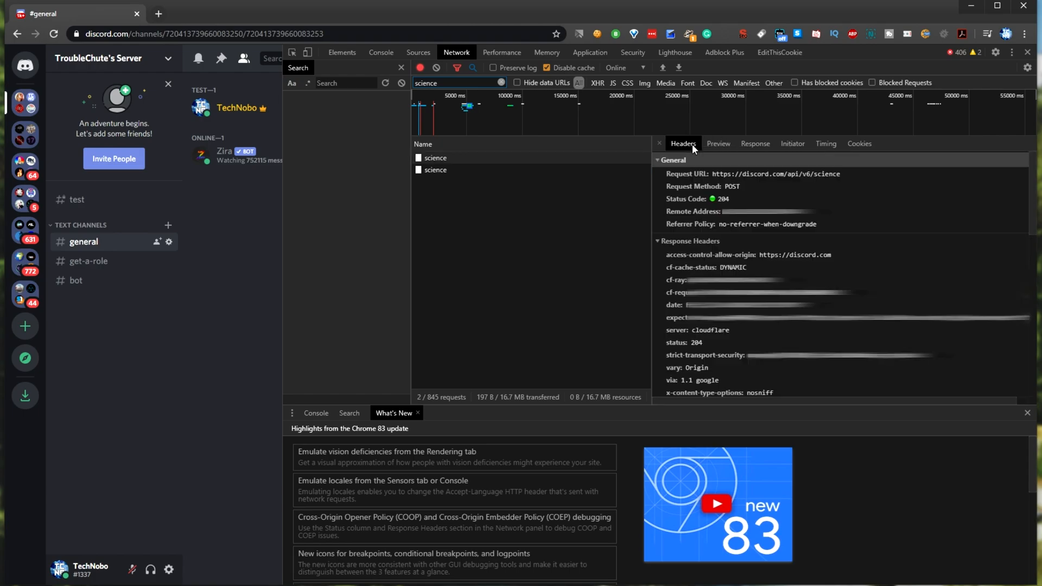
pyautogui.moveTo(686, 148)
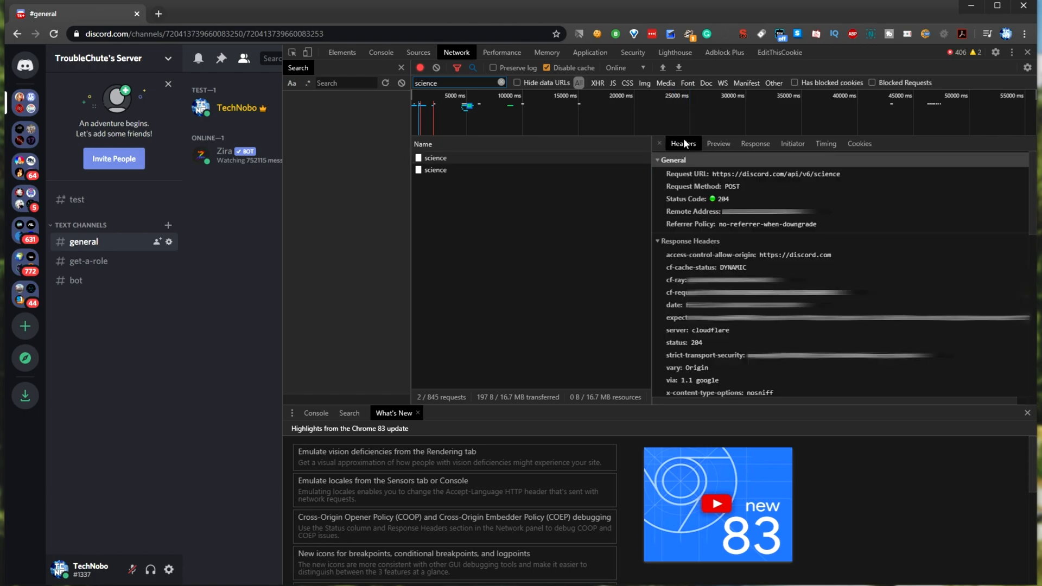
pyautogui.moveTo(989, 236)
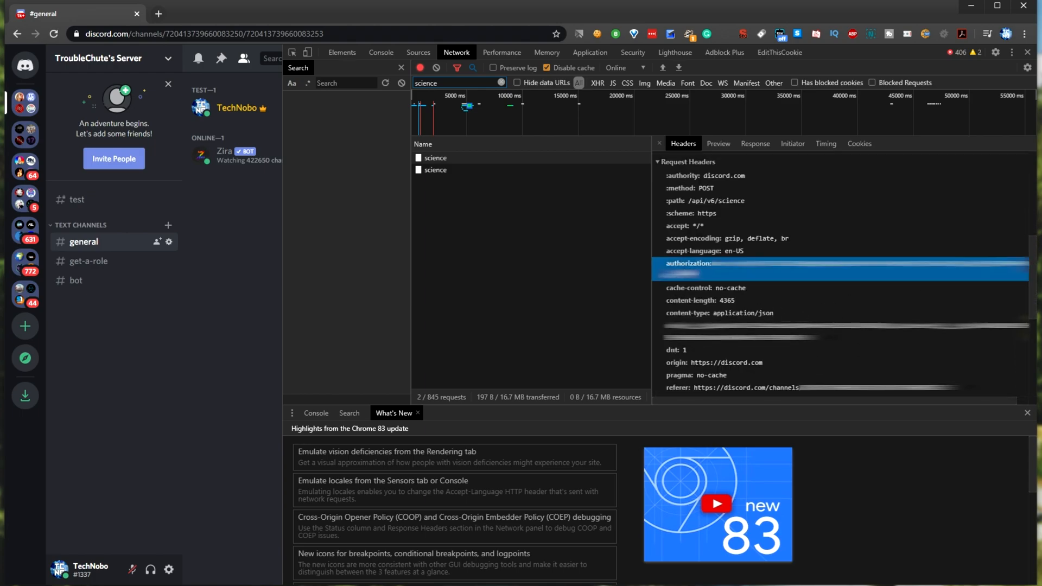
pyautogui.moveTo(748, 279)
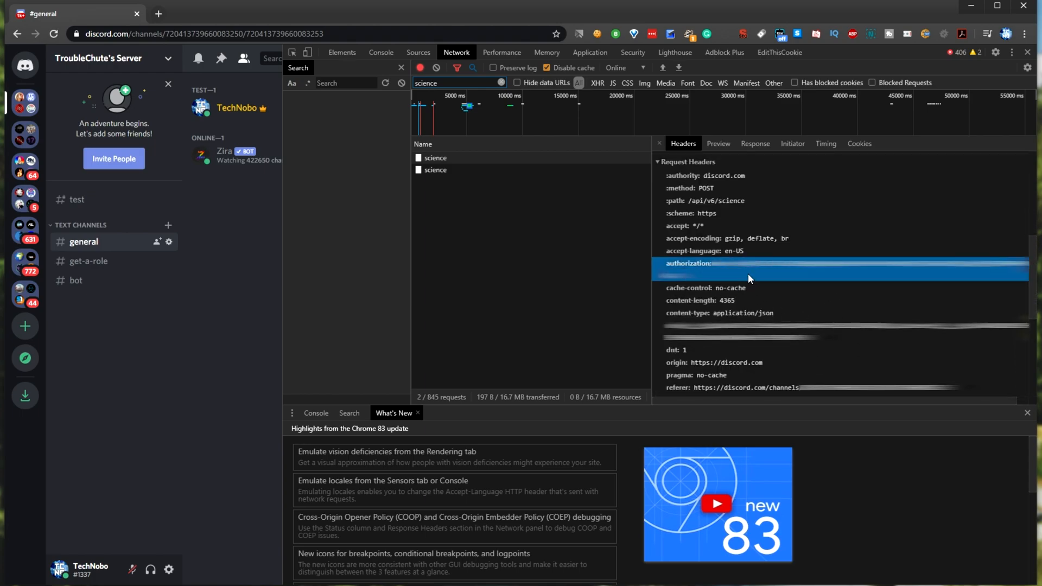
pyautogui.moveTo(663, 266)
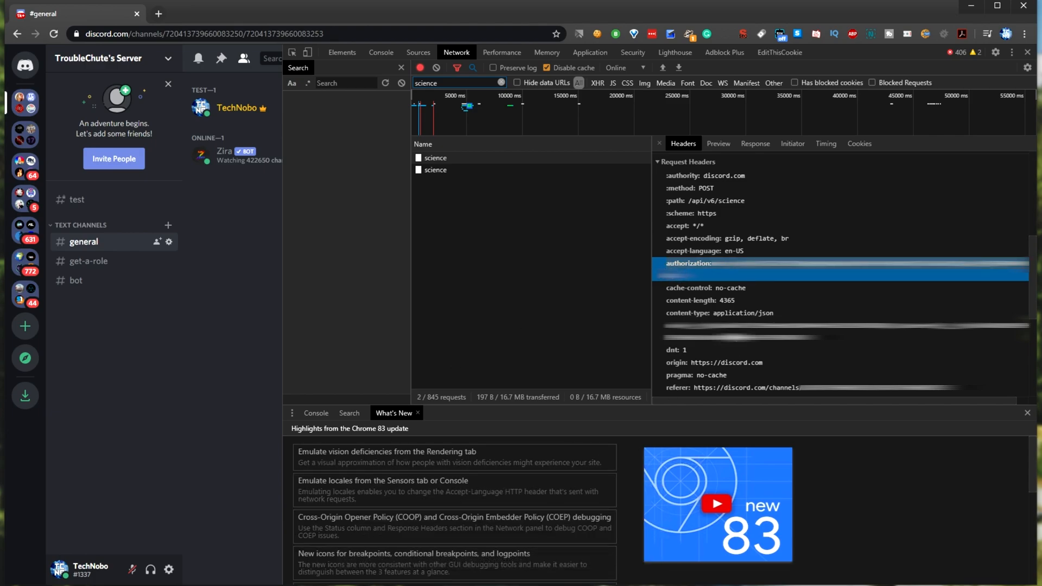
pyautogui.moveTo(314, 484)
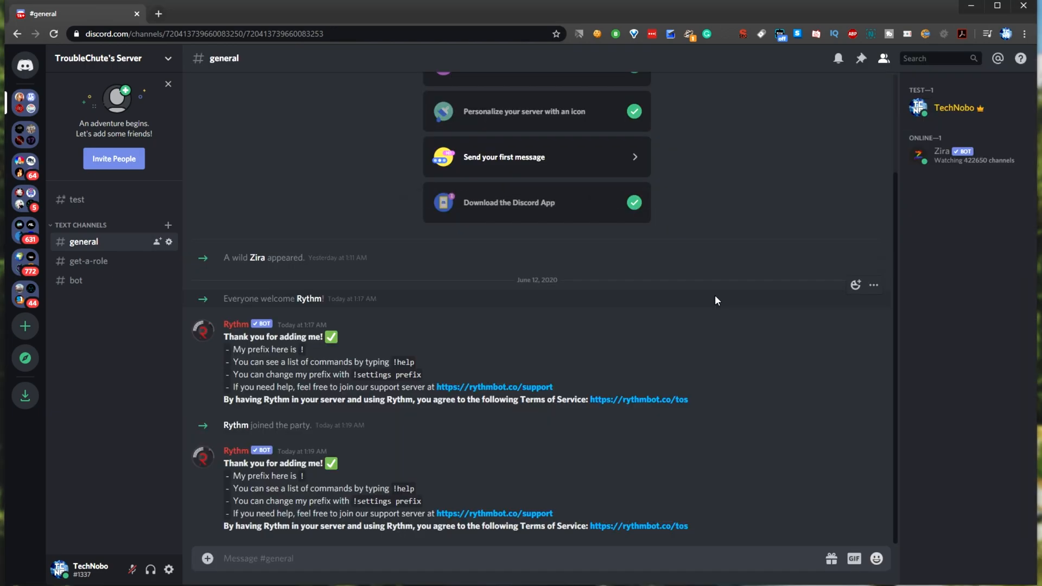
pyautogui.moveTo(853, 225)
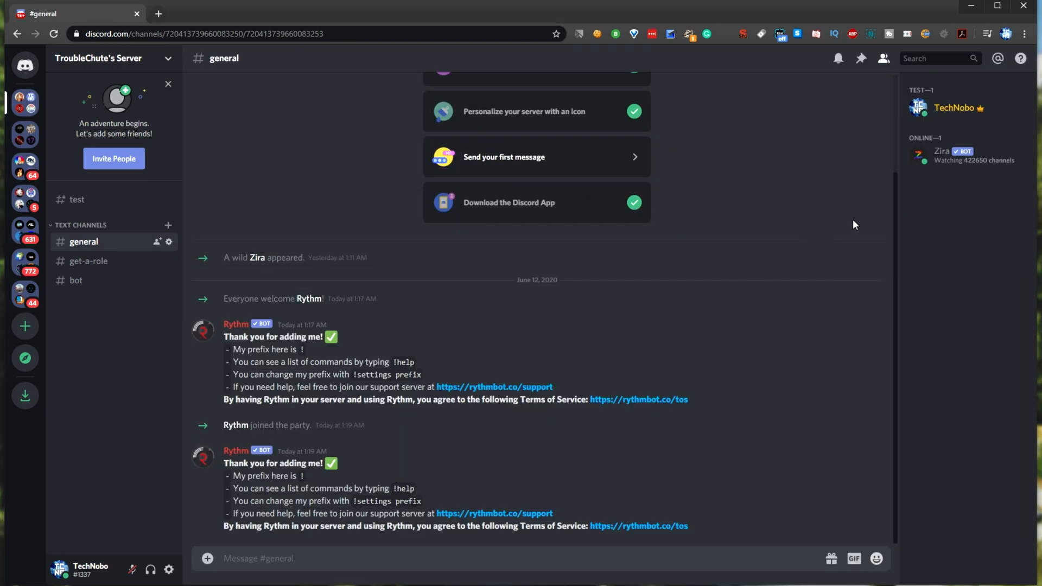
pyautogui.moveTo(1026, 6)
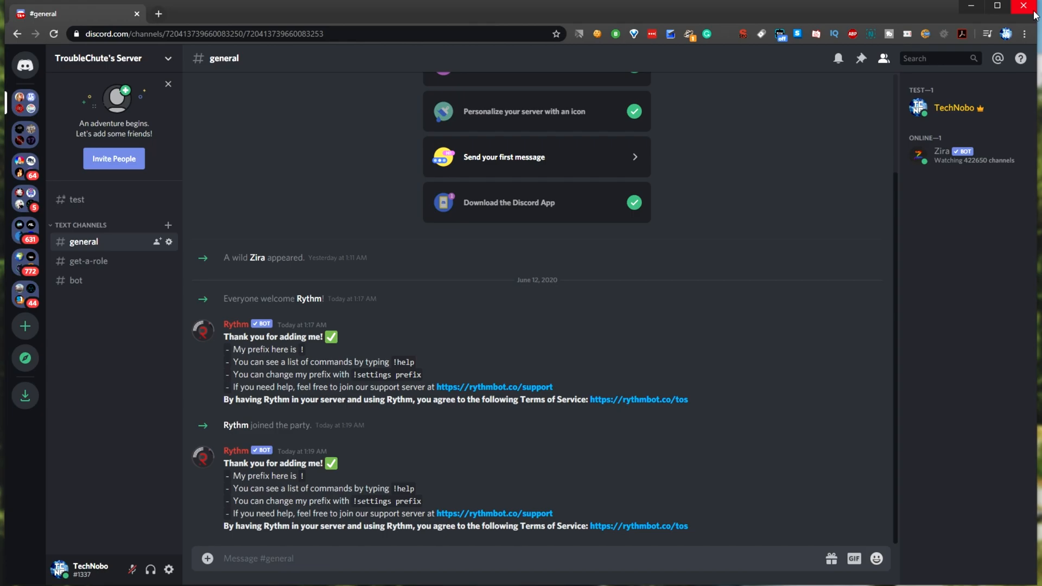